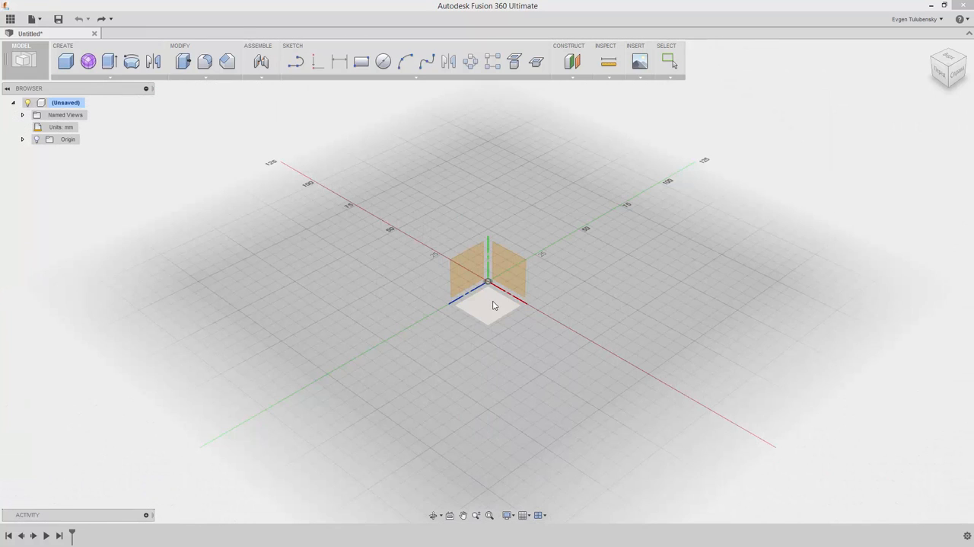
- Draw a centre rectangle from the origin on the ground plane for the 100 × 110 mm base
{"action": "left_click", "coordinate": [487, 289]}
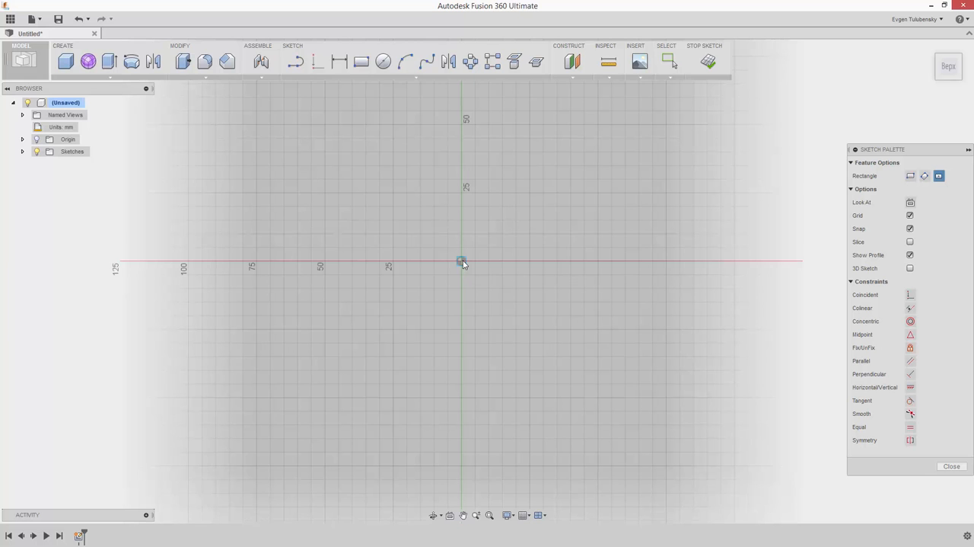
{"action": "left_click_drag", "start_coordinate": [462, 261], "coordinate": [624, 138]}
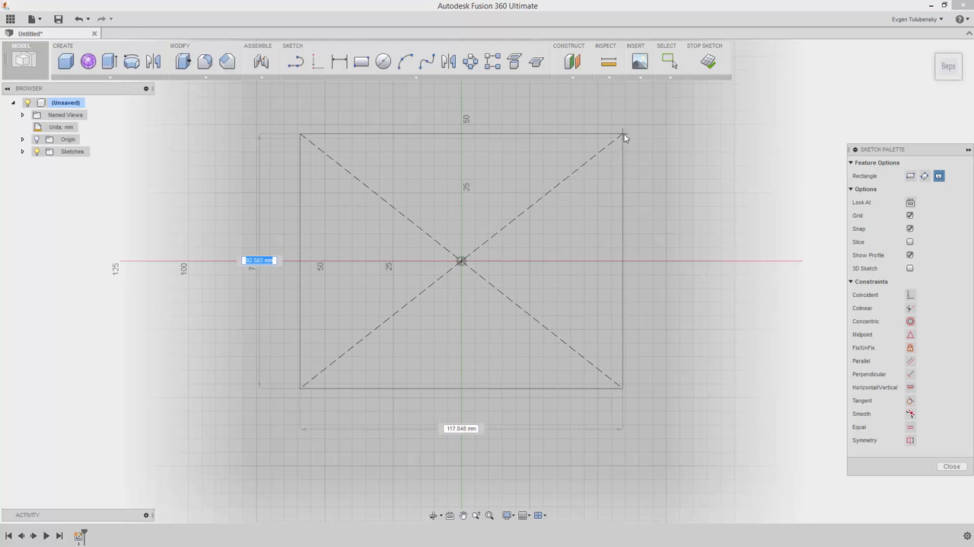
{"action": "left_click", "coordinate": [624, 138]}
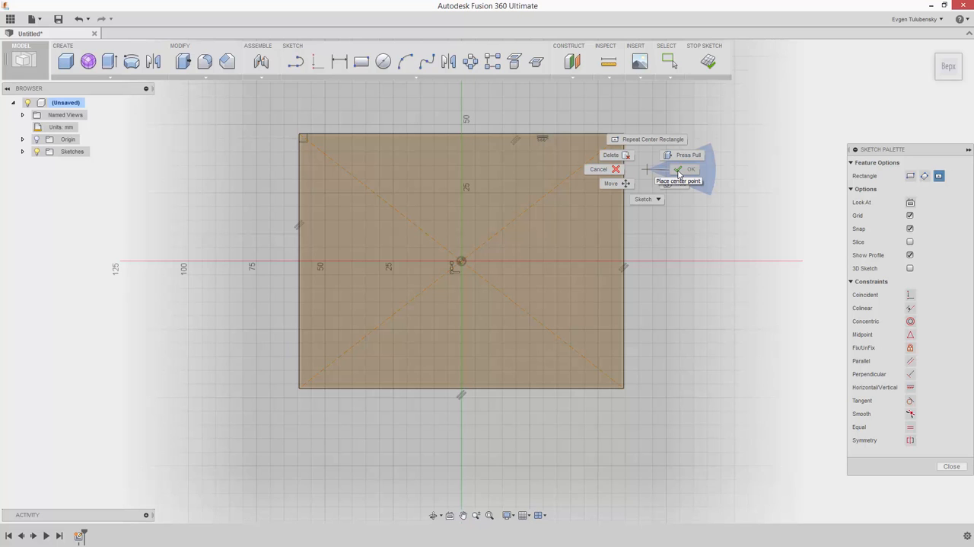
{"action": "left_click", "coordinate": [687, 169]}
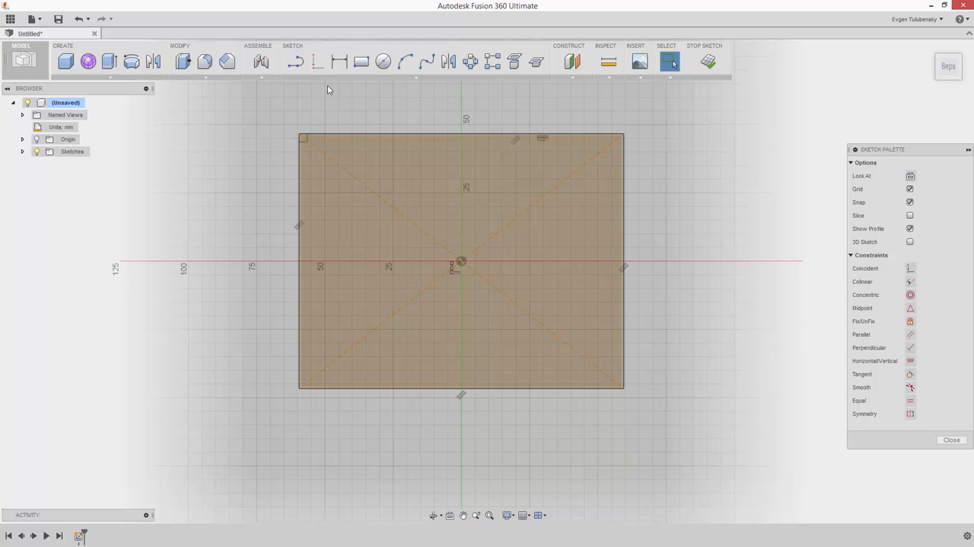
{"action": "left_click", "coordinate": [339, 62]}
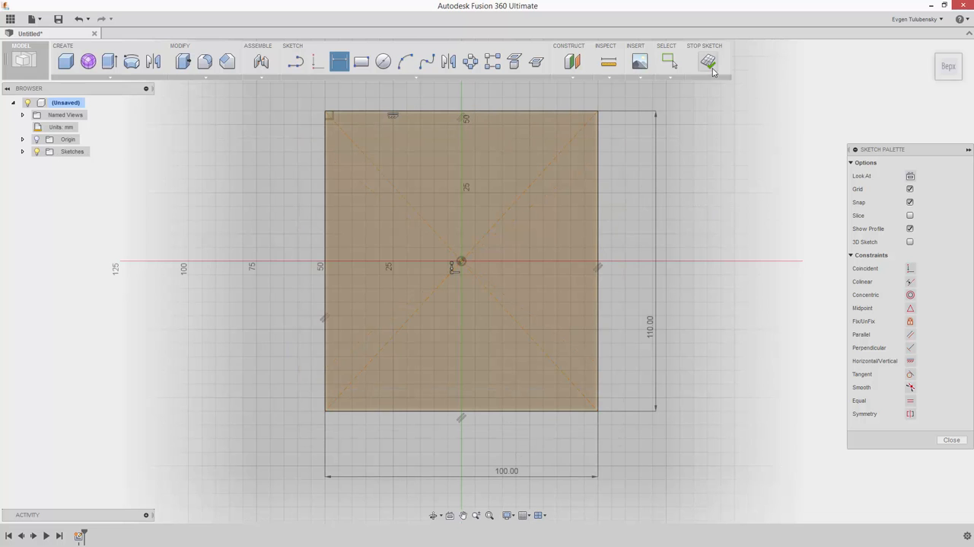
- Extrude the rectangle profile 25 mm as a new body
{"action": "left_click", "coordinate": [707, 61]}
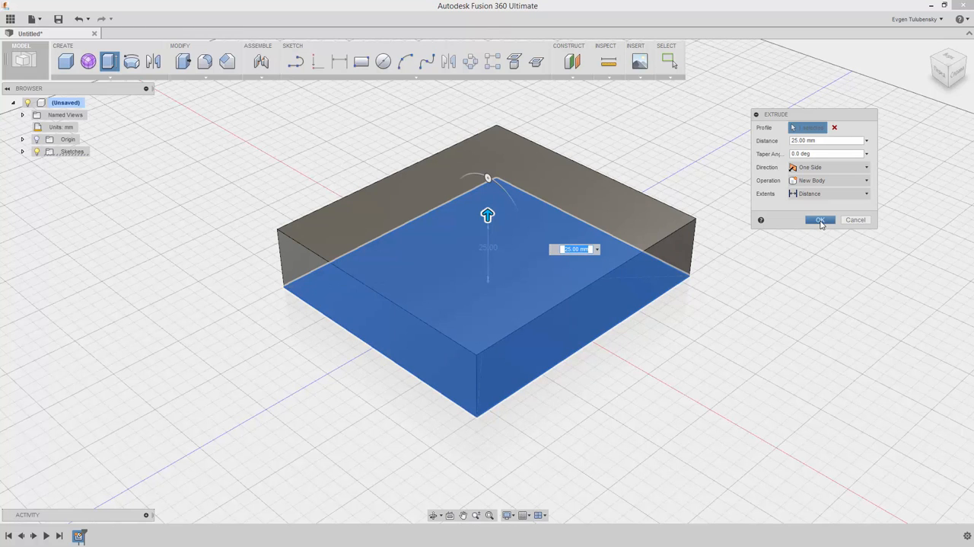
{"action": "left_click", "coordinate": [820, 220]}
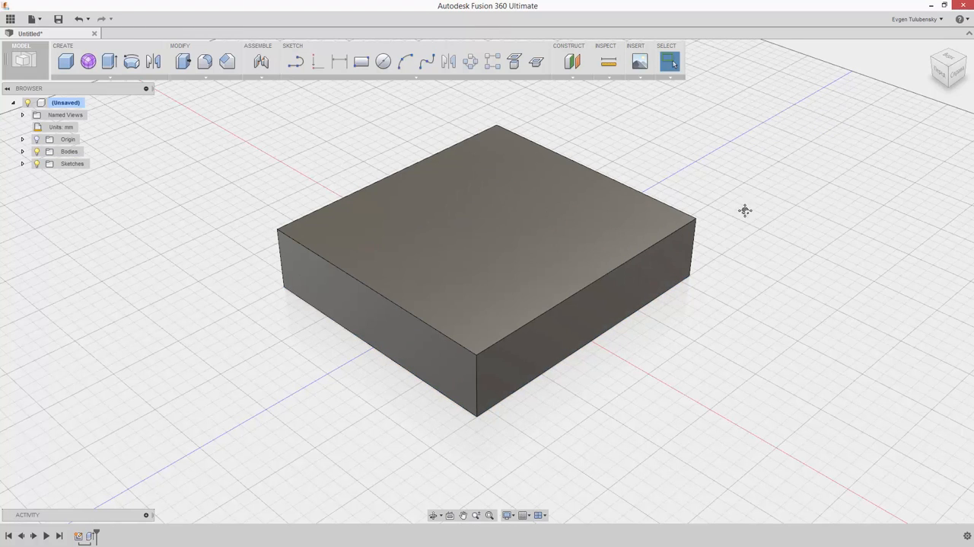
{"action": "left_click_drag", "start_coordinate": [745, 210], "coordinate": [799, 289]}
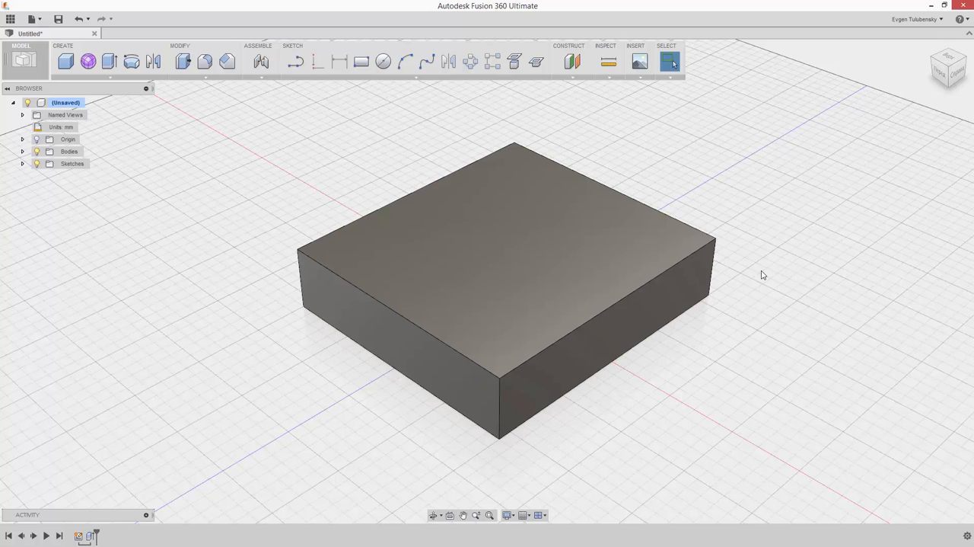
- Apply a finished cherry wood appearance from the library to the block
{"action": "left_click", "coordinate": [669, 61]}
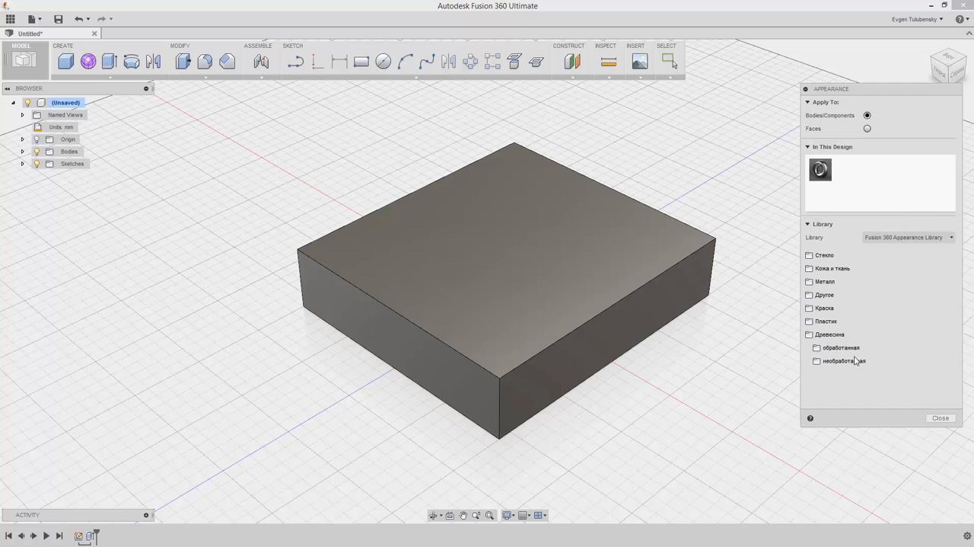
{"action": "left_click", "coordinate": [841, 347]}
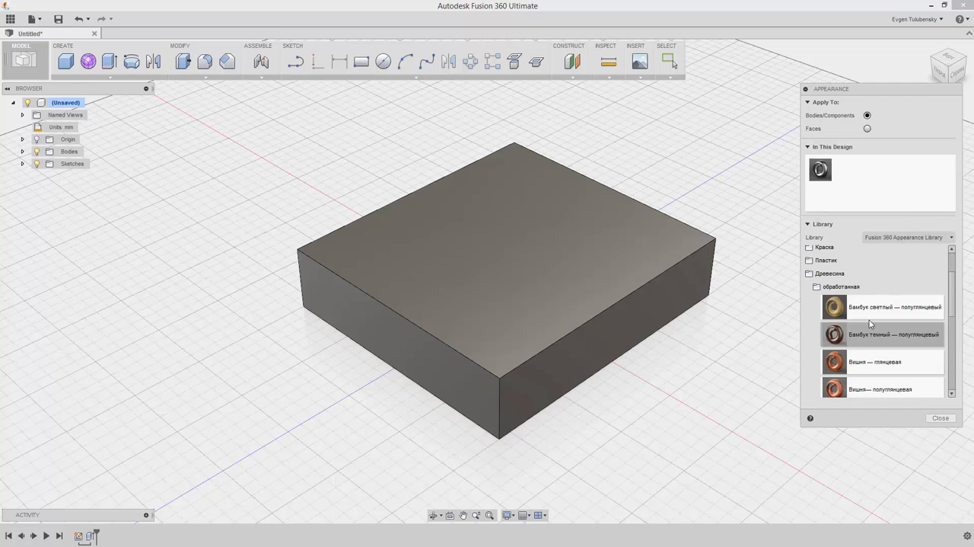
{"action": "scroll", "scroll_direction": "down", "scroll_amount": 3}
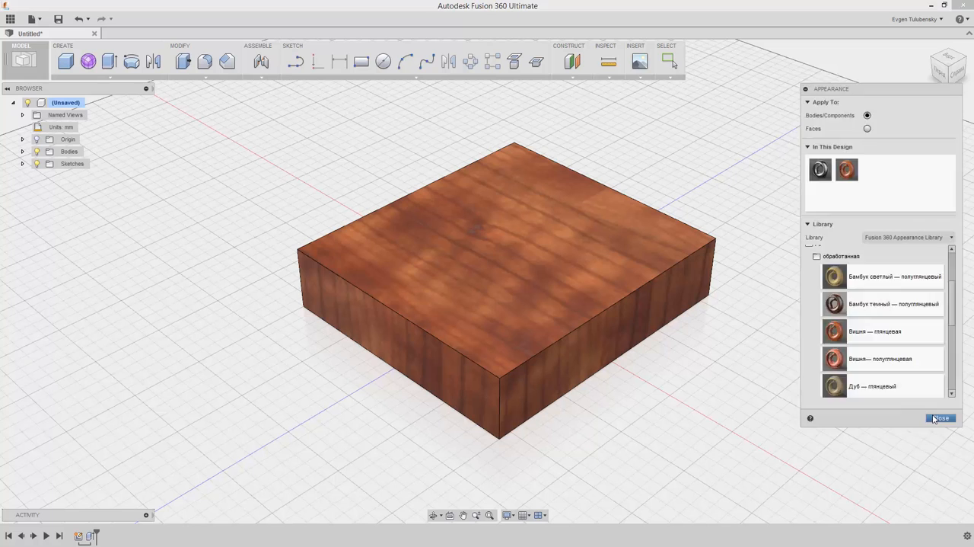
{"action": "left_click", "coordinate": [942, 418]}
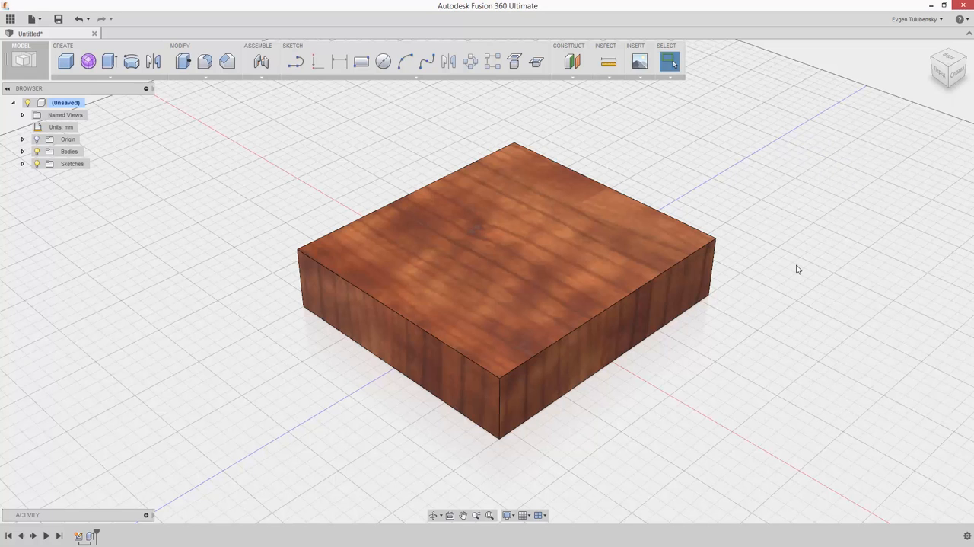
{"action": "mouse_move", "coordinate": [278, 155]}
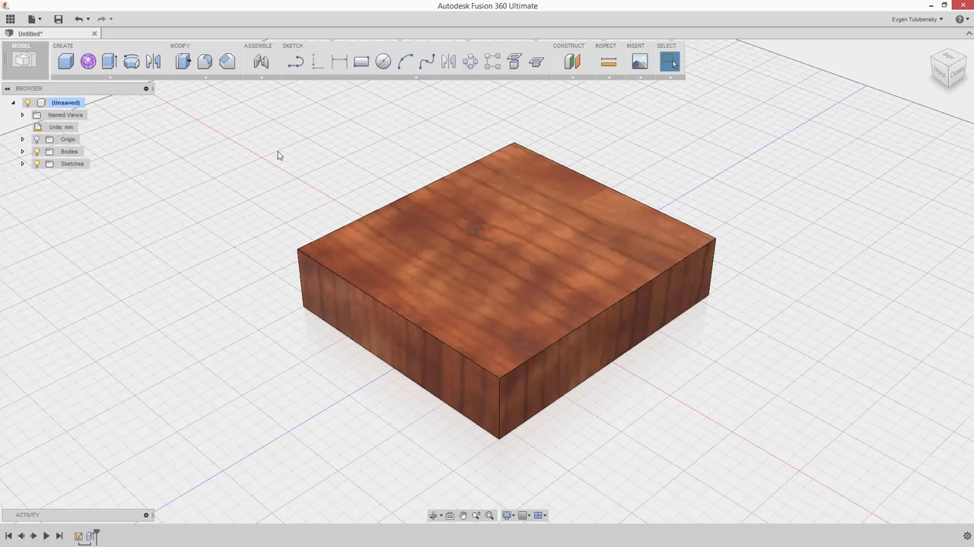
{"action": "mouse_move", "coordinate": [227, 61]}
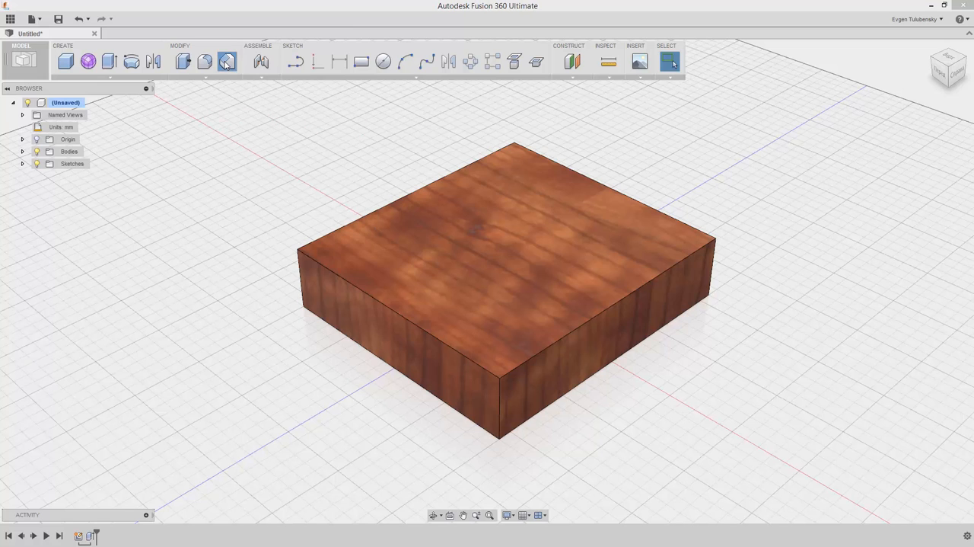
- Chamfer the block's long front top edge by 15 mm
{"action": "left_click", "coordinate": [227, 62]}
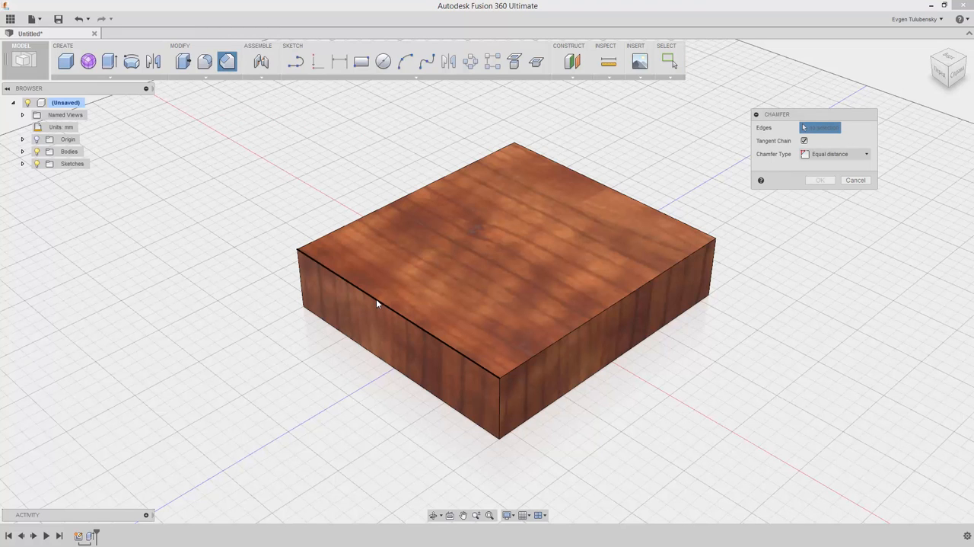
{"action": "left_click", "coordinate": [373, 296]}
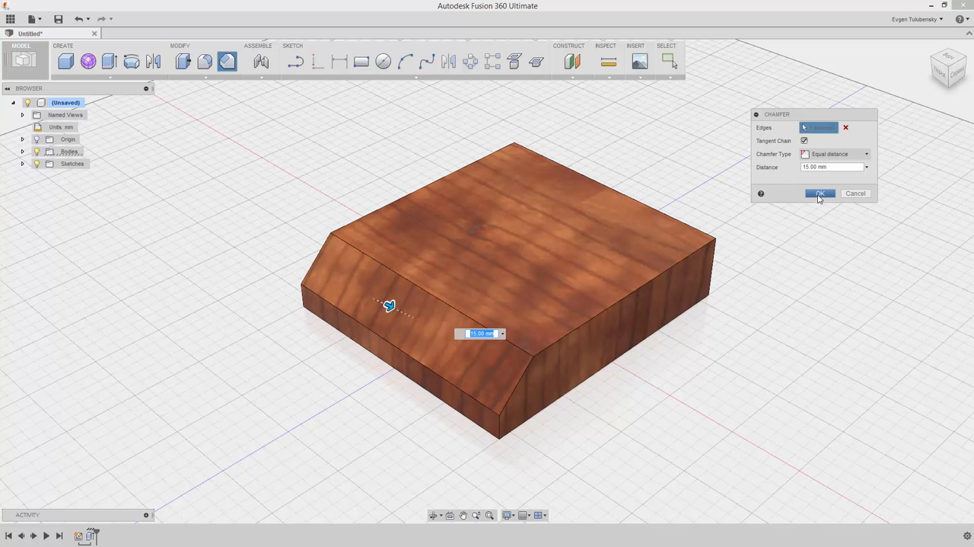
{"action": "left_click", "coordinate": [820, 193]}
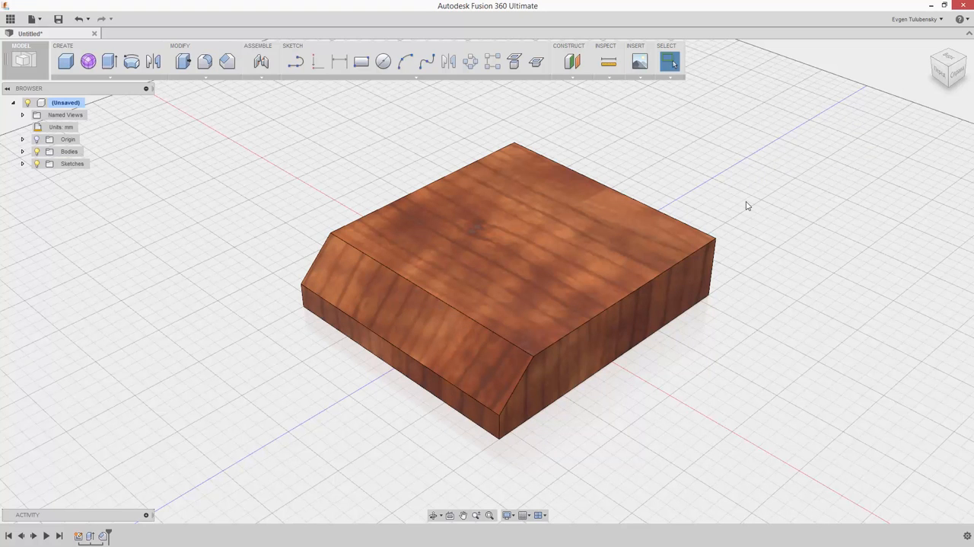
- Draw a centre rectangle on the chamfer face and dimension its 5 mm and 3 mm insets
{"action": "left_click", "coordinate": [292, 45]}
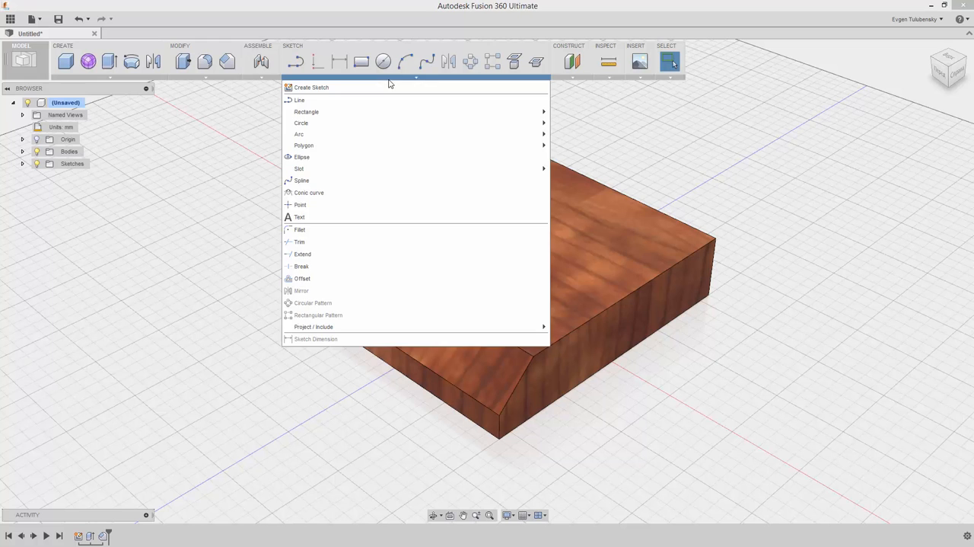
{"action": "mouse_move", "coordinate": [306, 112]}
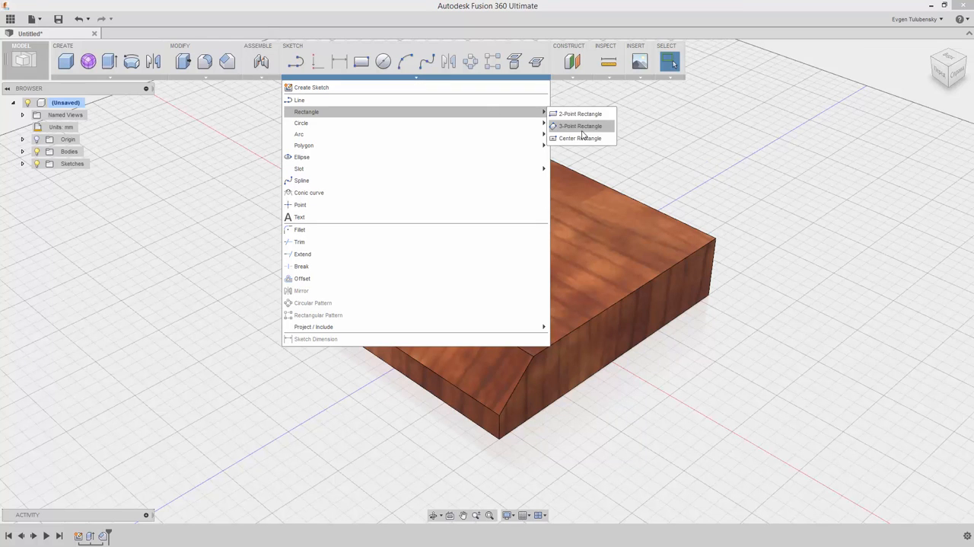
{"action": "left_click", "coordinate": [580, 126]}
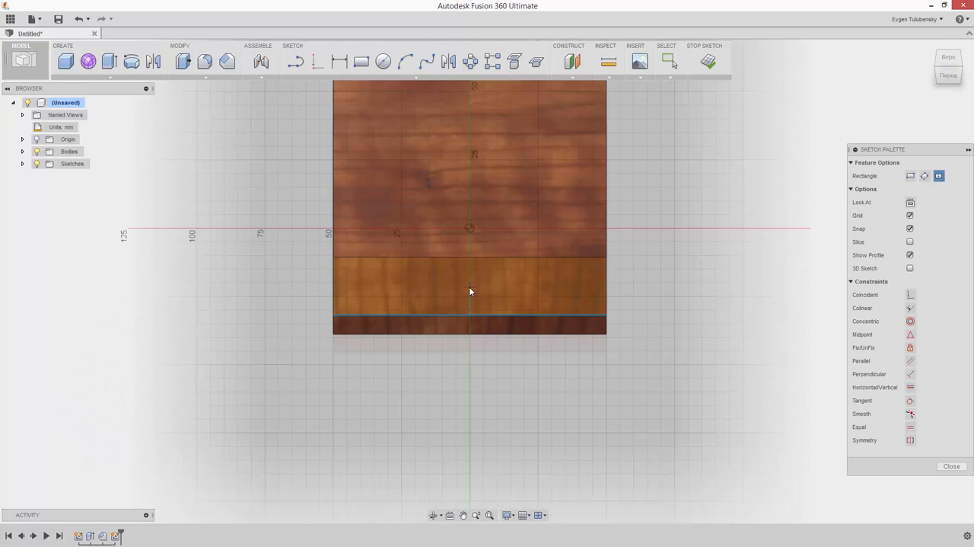
{"action": "mouse_move", "coordinate": [469, 292]}
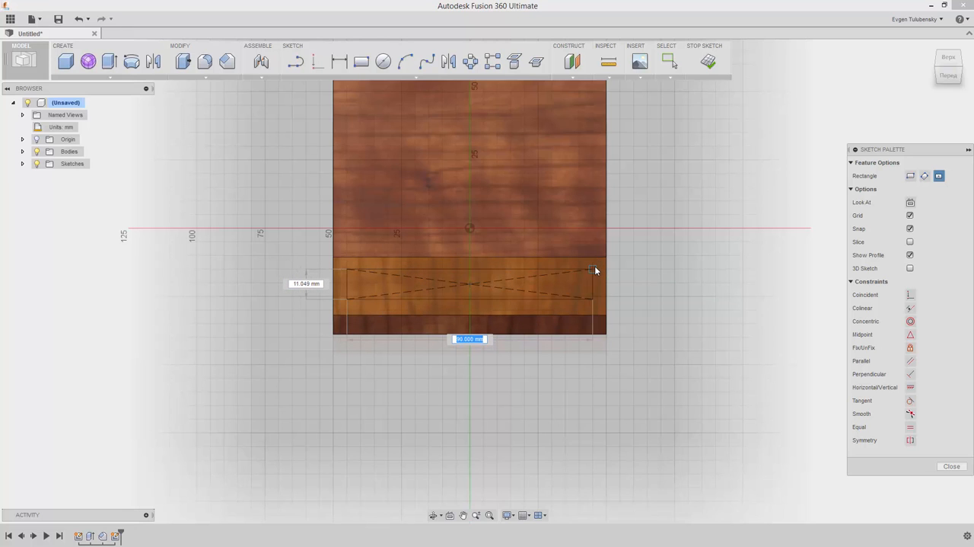
{"action": "left_click", "coordinate": [594, 269]}
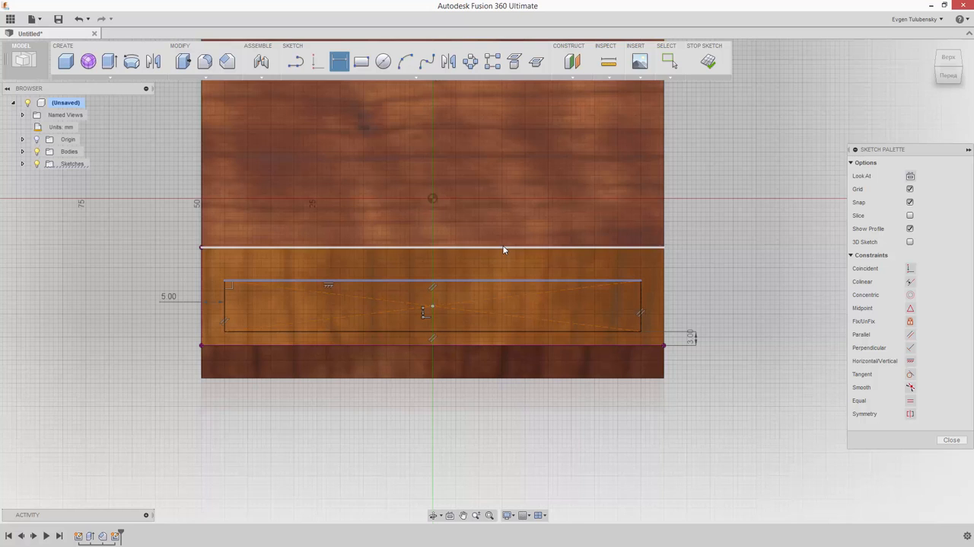
{"action": "left_click", "coordinate": [505, 249]}
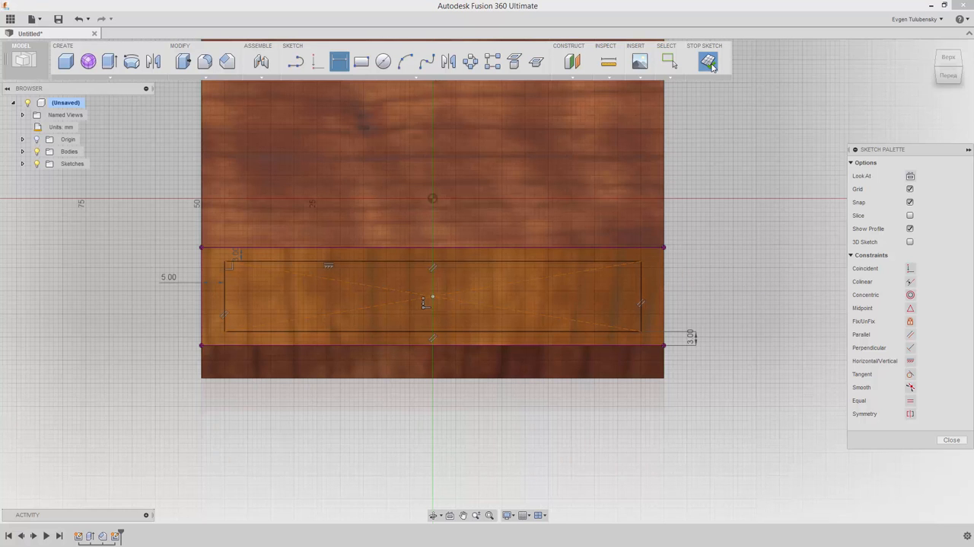
- Extrude the inset plate profile 3 mm as a separate new body
{"action": "left_click", "coordinate": [707, 61]}
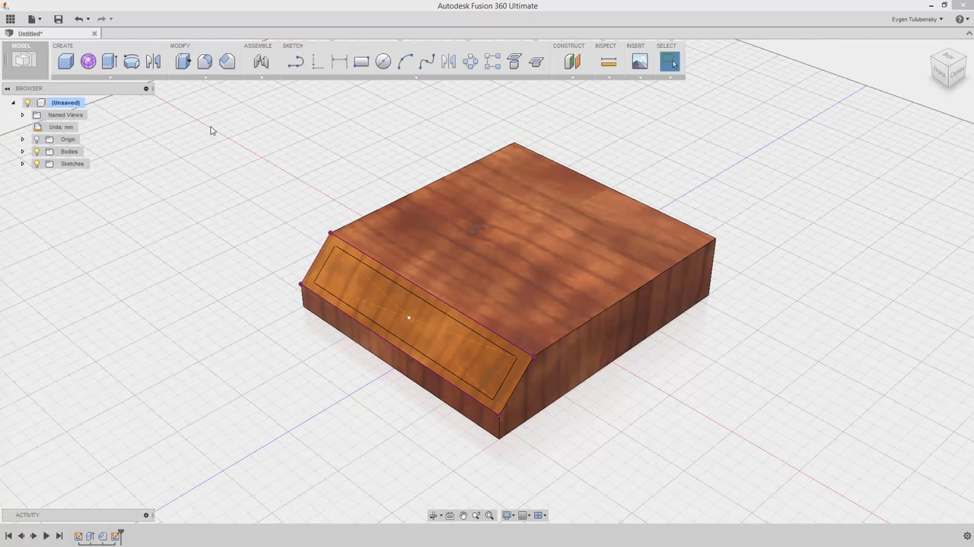
{"action": "mouse_move", "coordinate": [109, 62]}
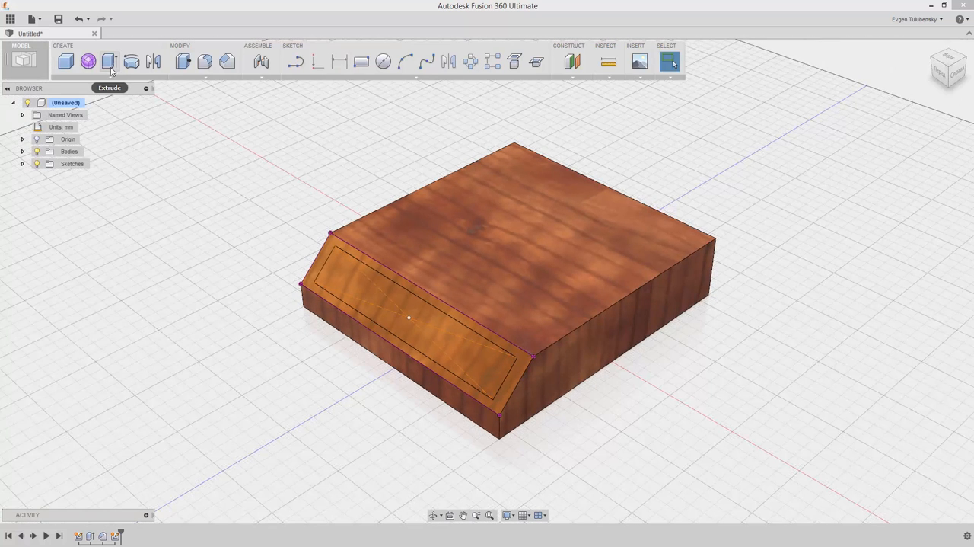
{"action": "left_click", "coordinate": [109, 62]}
{"action": "type", "text": "3"}
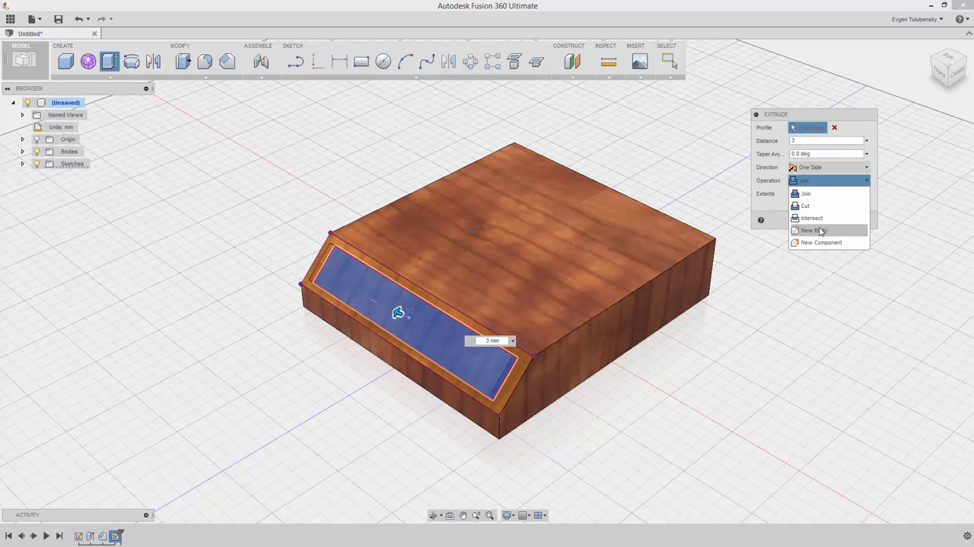
{"action": "left_click", "coordinate": [811, 230]}
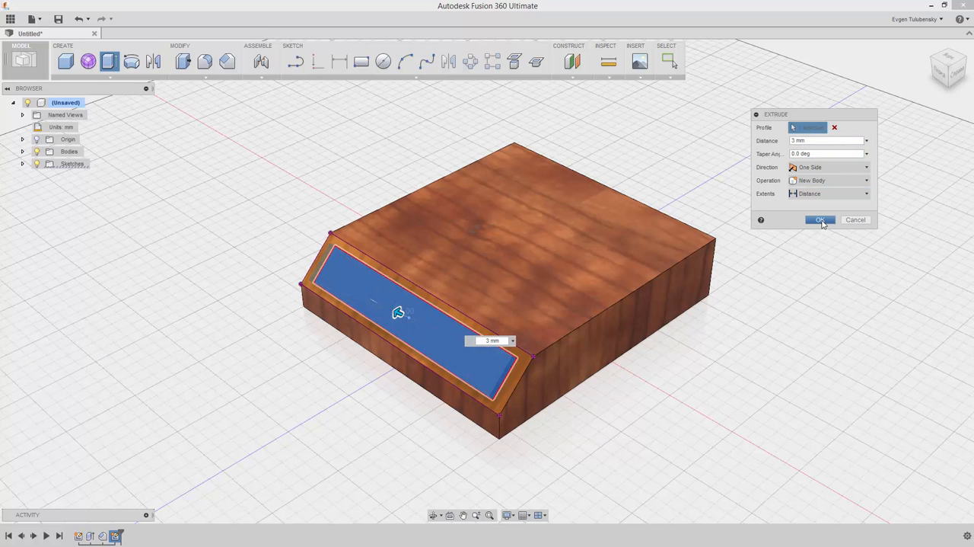
{"action": "left_click", "coordinate": [820, 220]}
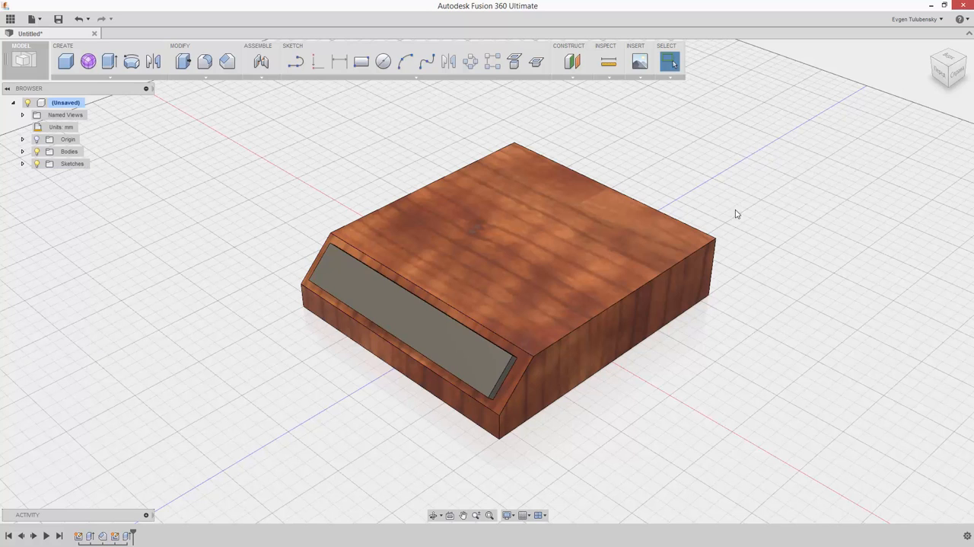
- Apply a contrasting library appearance to the raised plate from its right-click menu
{"action": "right_click", "coordinate": [736, 214]}
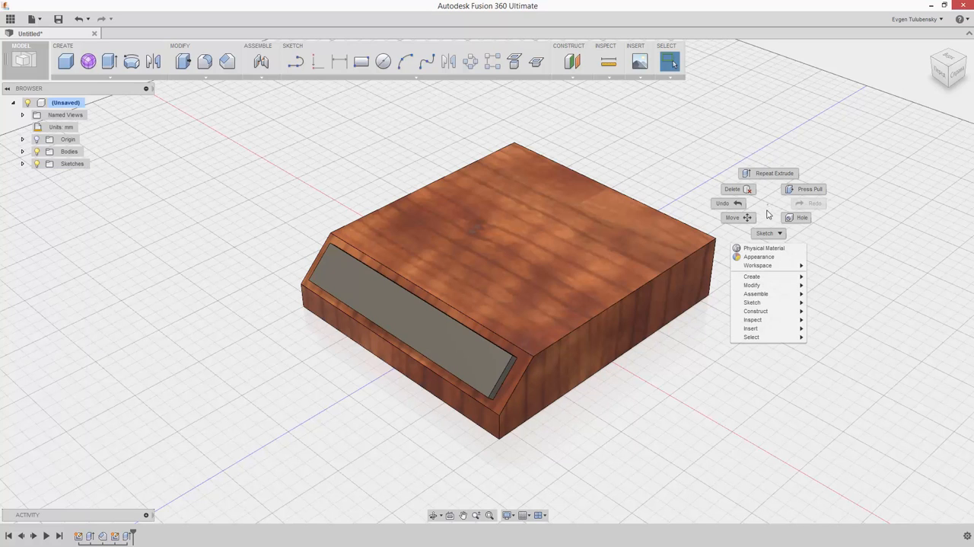
{"action": "left_click", "coordinate": [759, 256]}
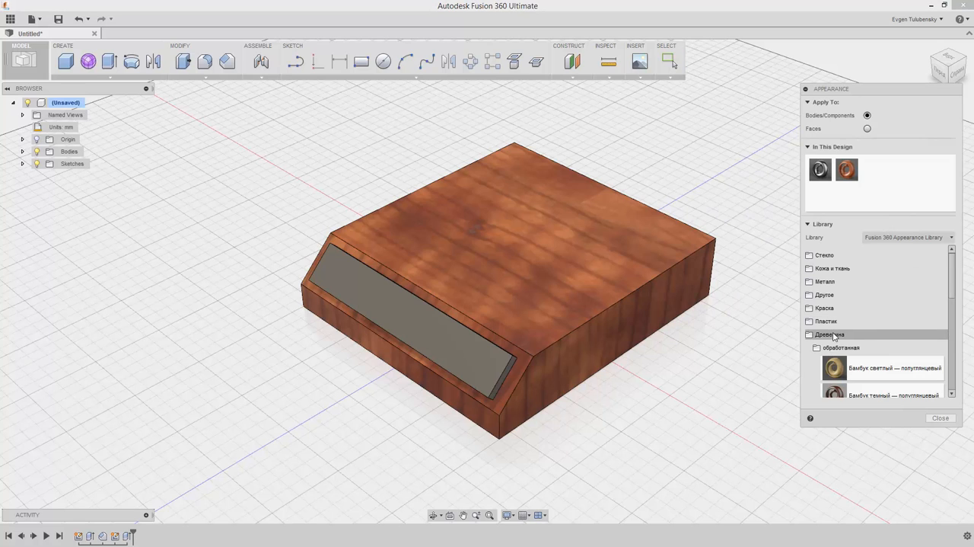
{"action": "left_click", "coordinate": [825, 281]}
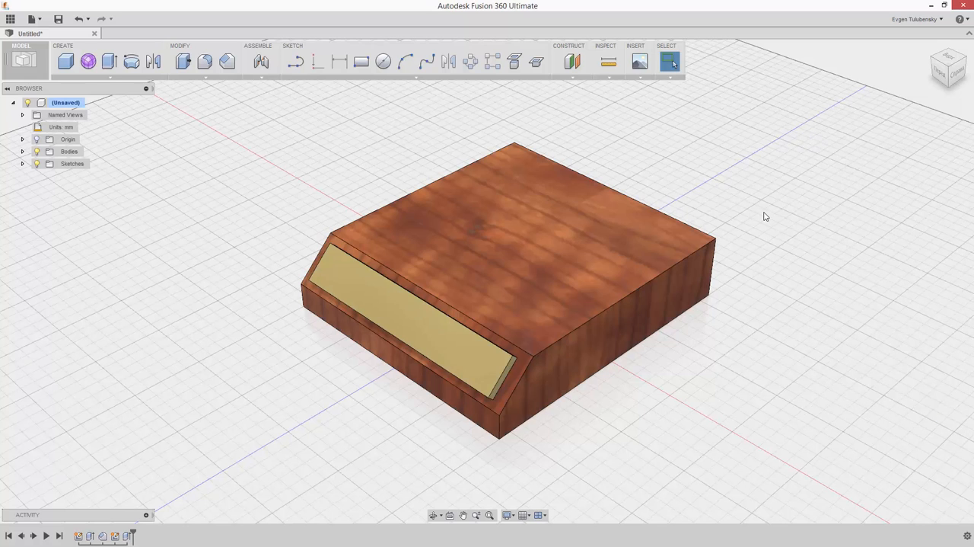
{"action": "mouse_move", "coordinate": [648, 114]}
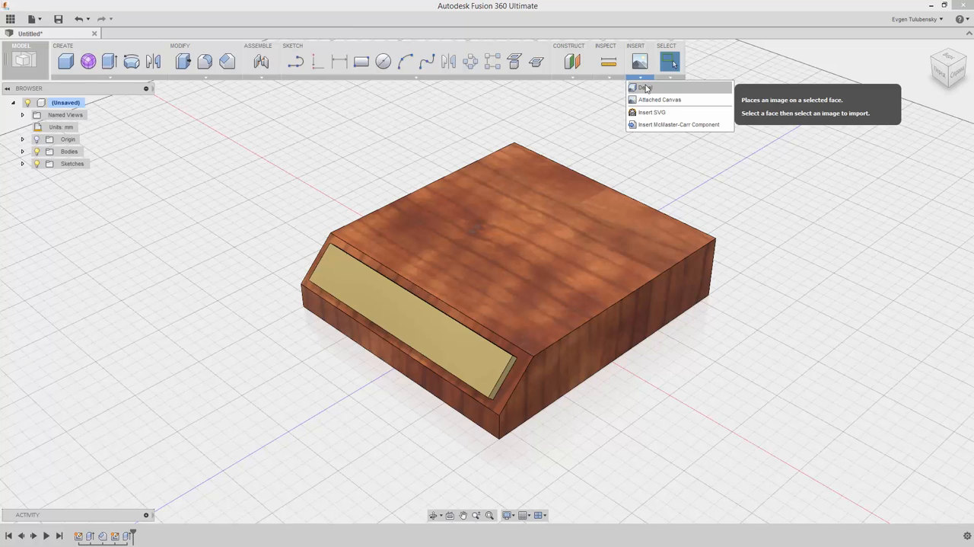
- Place the Autodesk-Logo-2013-black decal centred on the plate face
{"action": "left_click", "coordinate": [644, 87]}
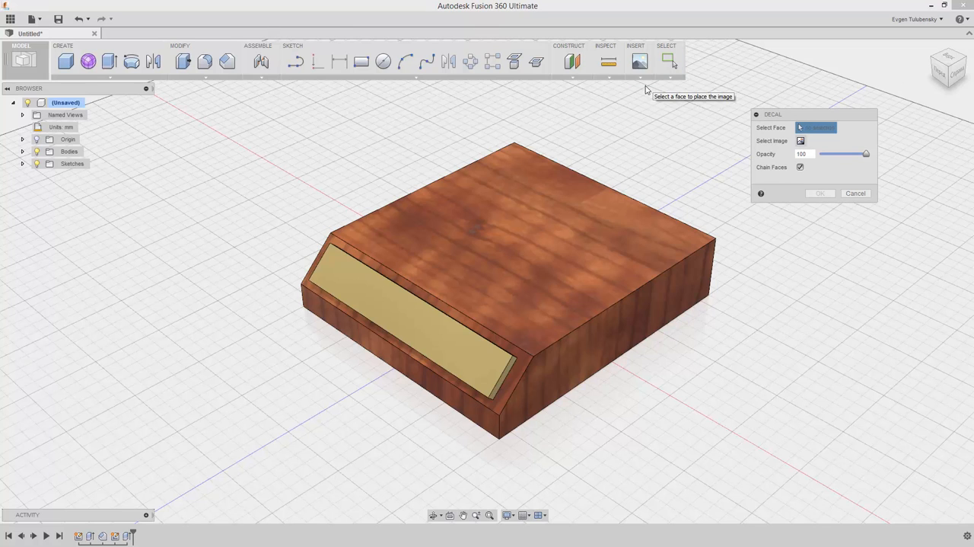
{"action": "mouse_move", "coordinate": [446, 339]}
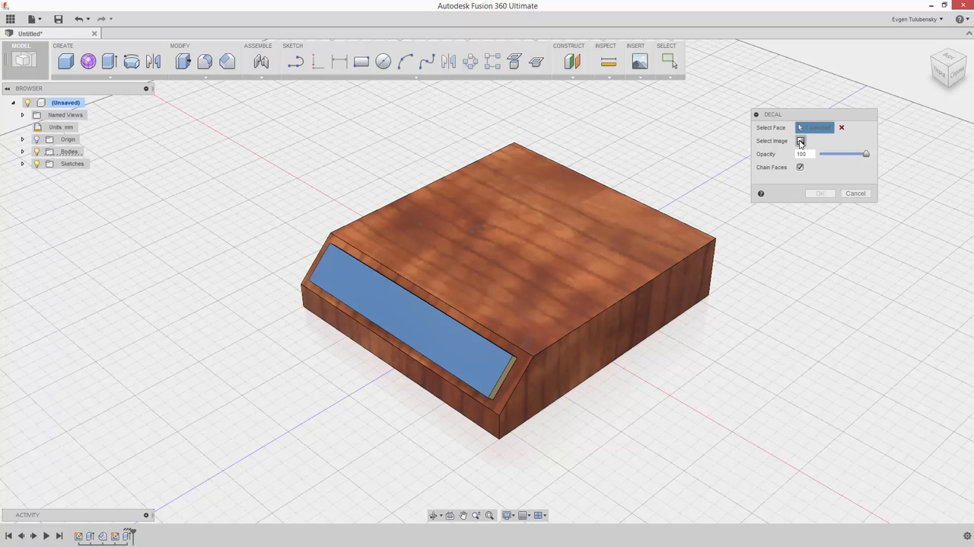
{"action": "left_click", "coordinate": [800, 141]}
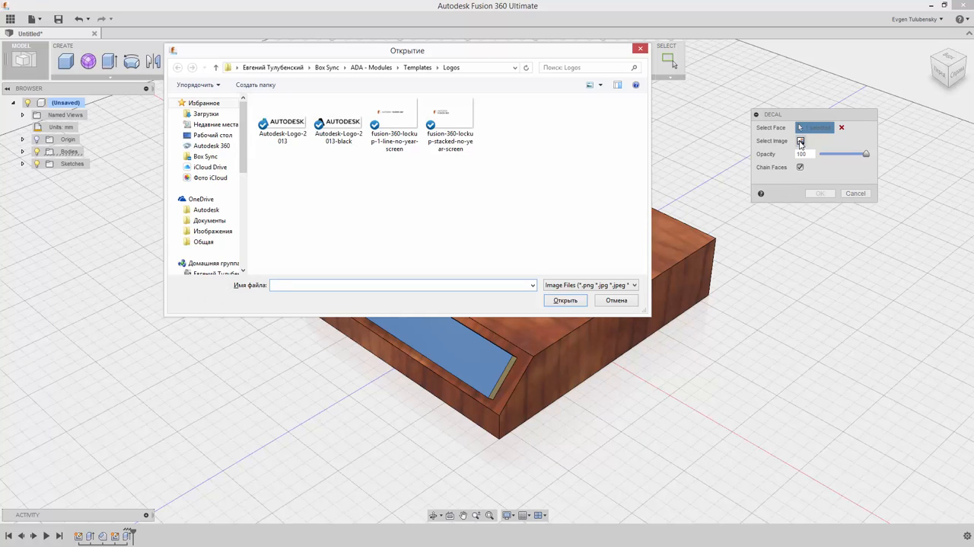
{"action": "left_click", "coordinate": [338, 122]}
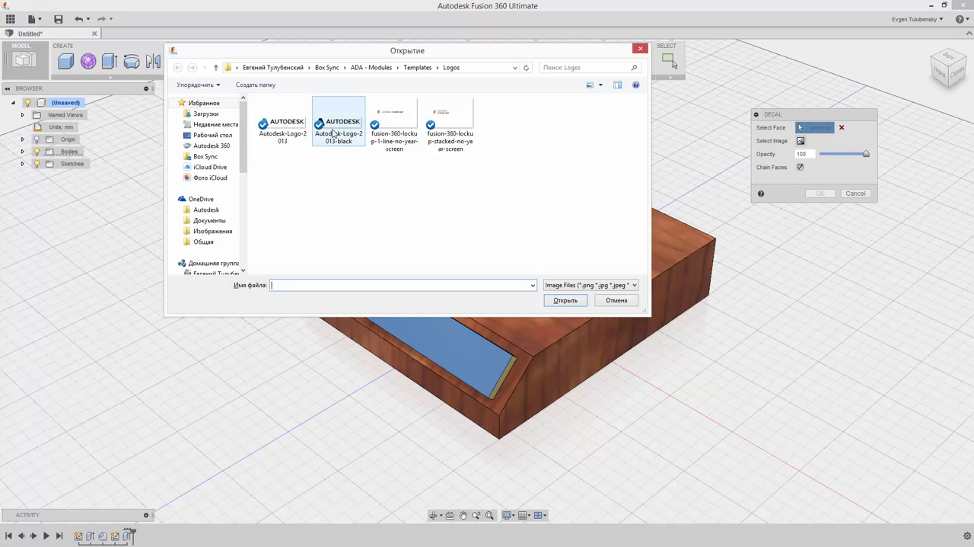
{"action": "left_click", "coordinate": [565, 299]}
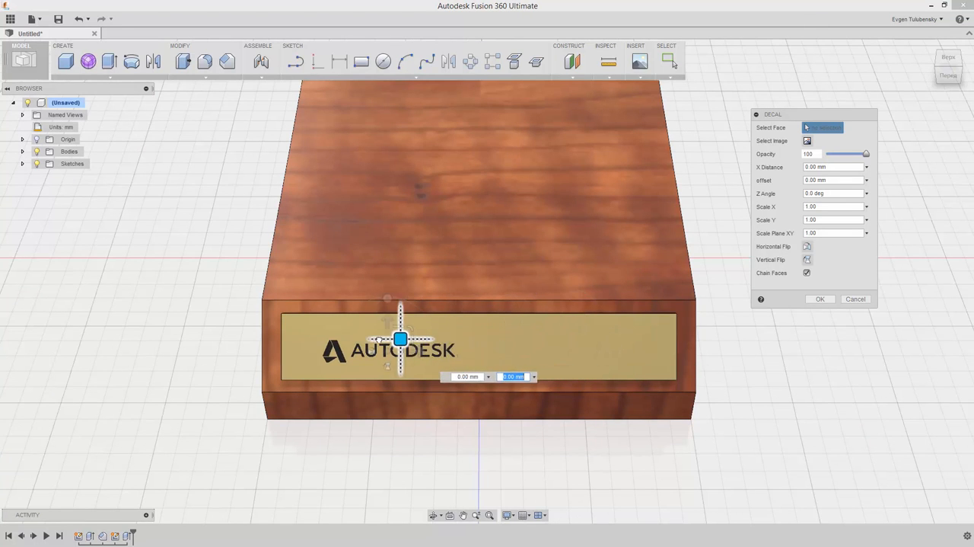
{"action": "left_click_drag", "start_coordinate": [401, 339], "coordinate": [380, 331]}
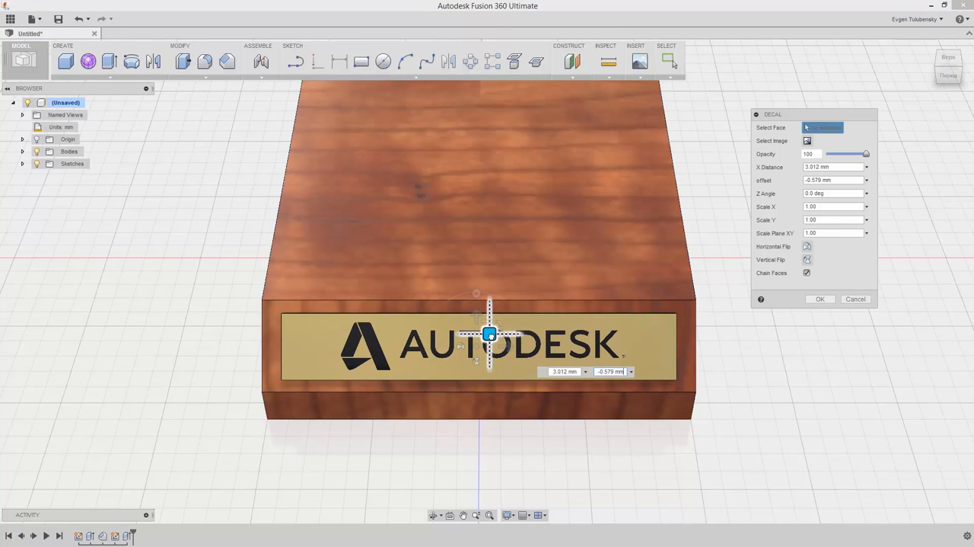
{"action": "left_click", "coordinate": [820, 299]}
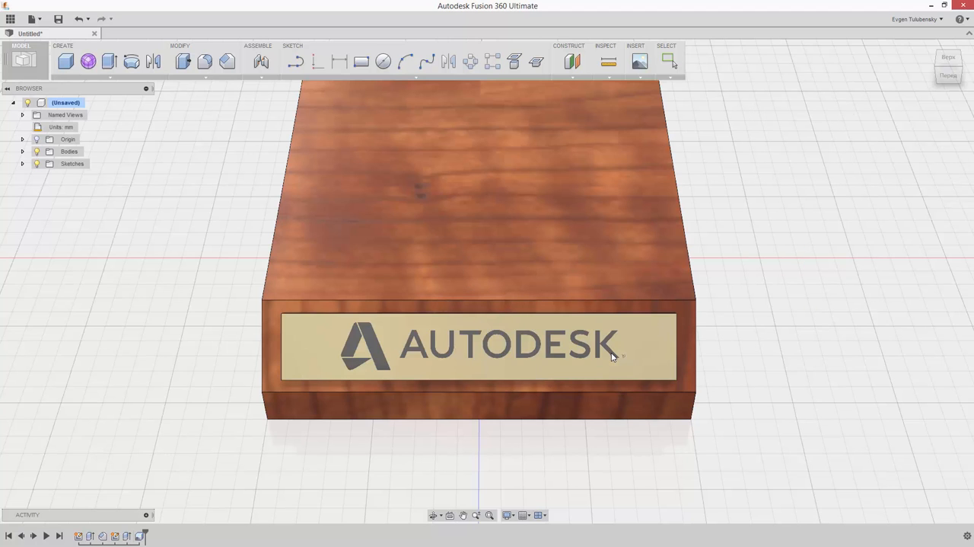
{"action": "left_click", "coordinate": [671, 62]}
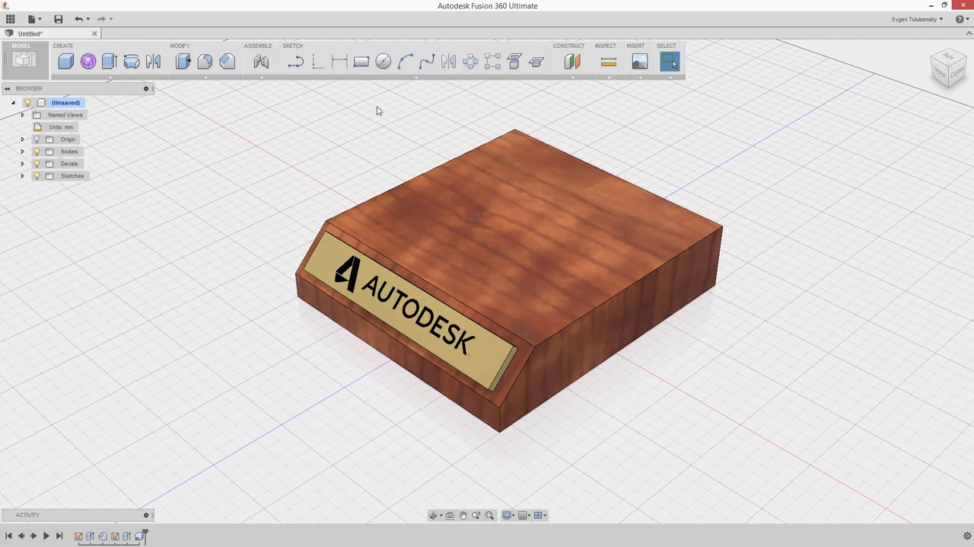
{"action": "mouse_move", "coordinate": [362, 62]}
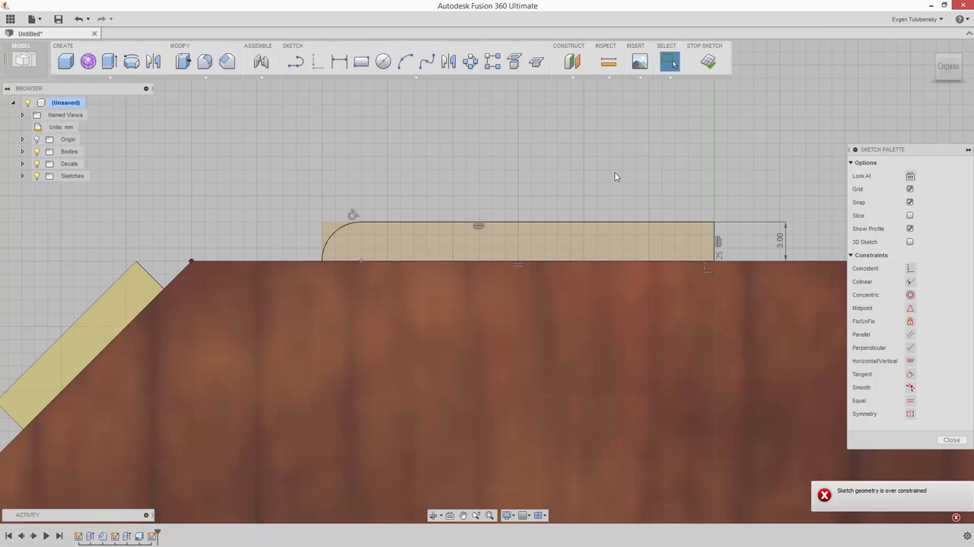
{"action": "mouse_move", "coordinate": [708, 62]}
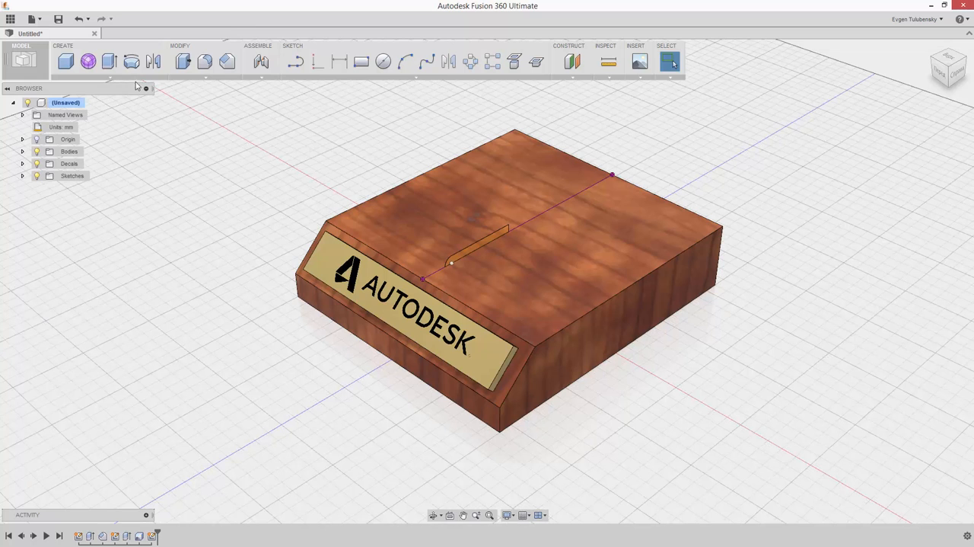
{"action": "mouse_move", "coordinate": [131, 62]}
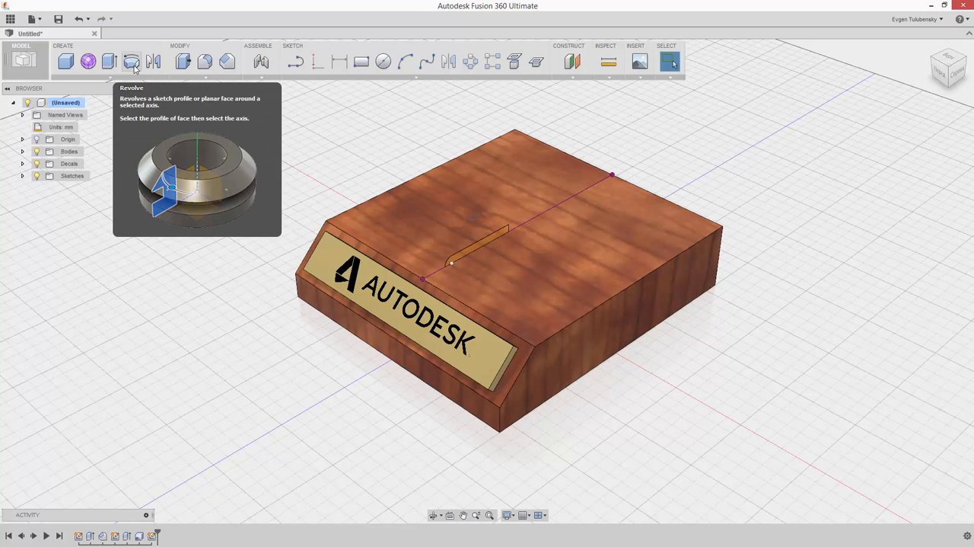
- Revolve the rim profile a full 360 degrees, joining it to the block
{"action": "left_click", "coordinate": [131, 62]}
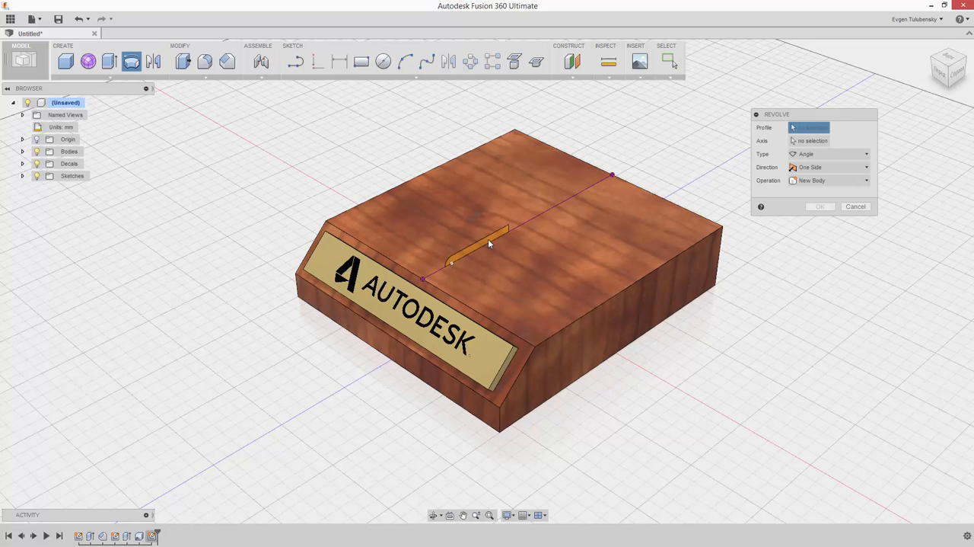
{"action": "left_click", "coordinate": [475, 243]}
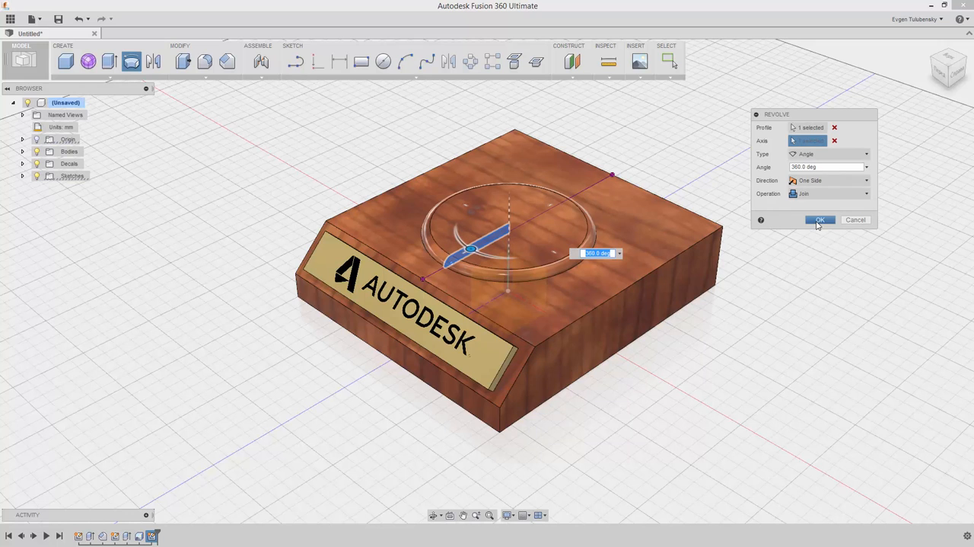
{"action": "left_click", "coordinate": [820, 219]}
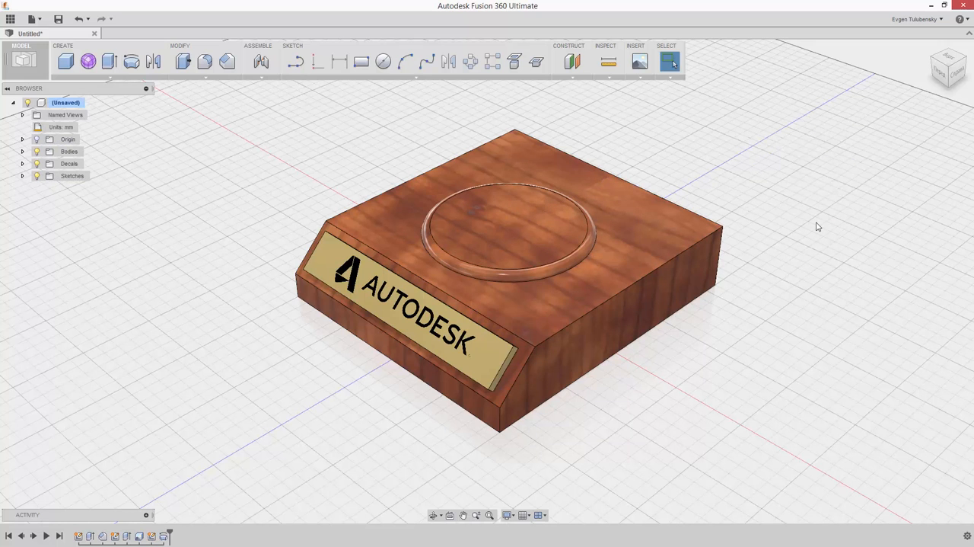
{"action": "mouse_move", "coordinate": [790, 272]}
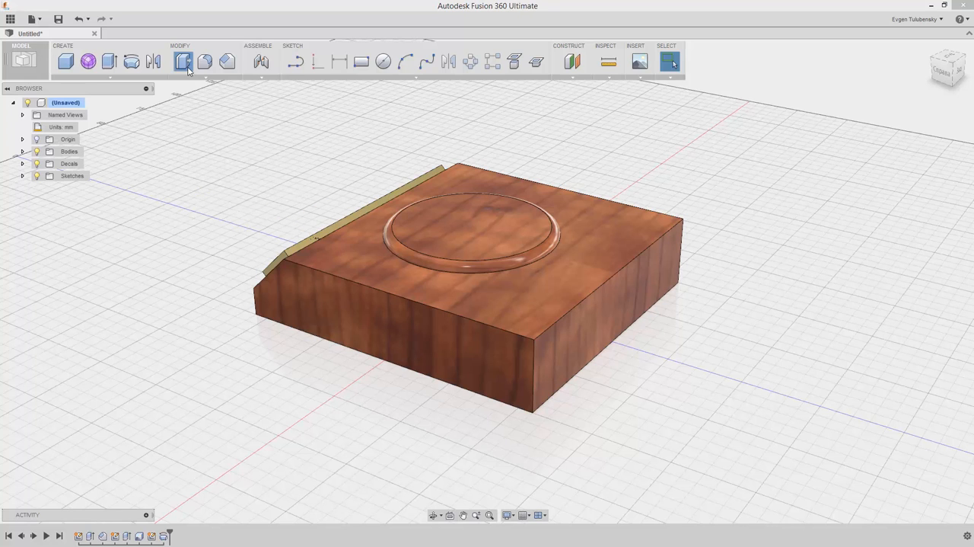
- Press Pull the block's back face with a new offset of -10 mm
{"action": "left_click", "coordinate": [183, 61]}
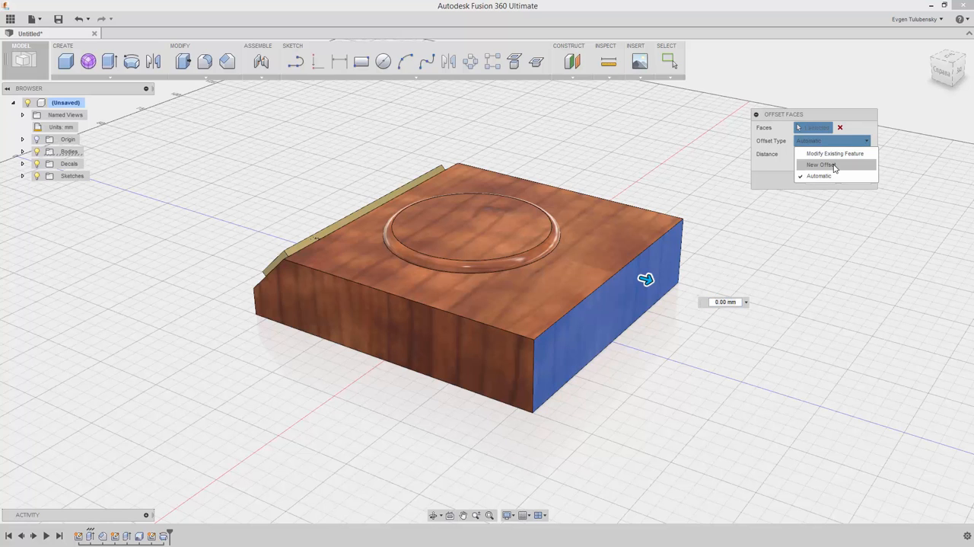
{"action": "left_click", "coordinate": [822, 164]}
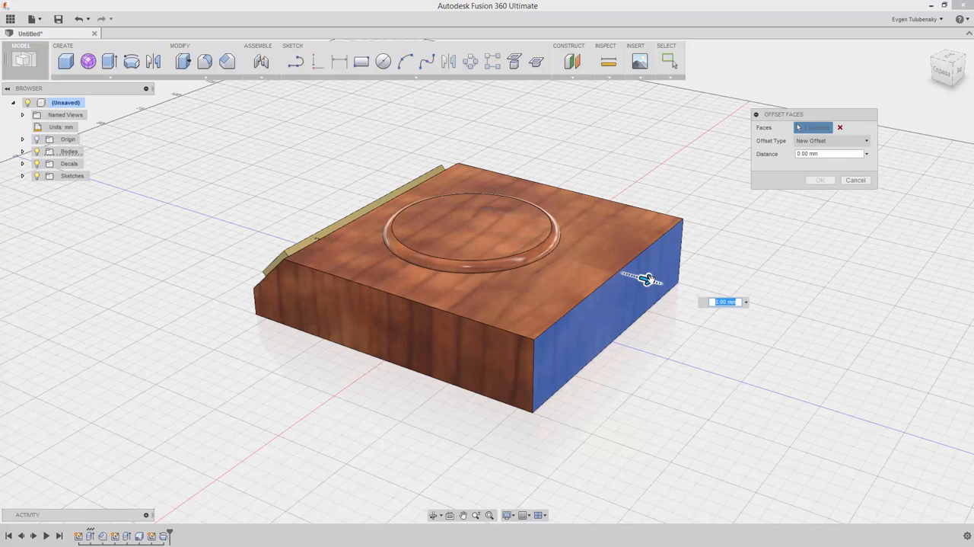
{"action": "left_click_drag", "start_coordinate": [645, 278], "coordinate": [615, 271]}
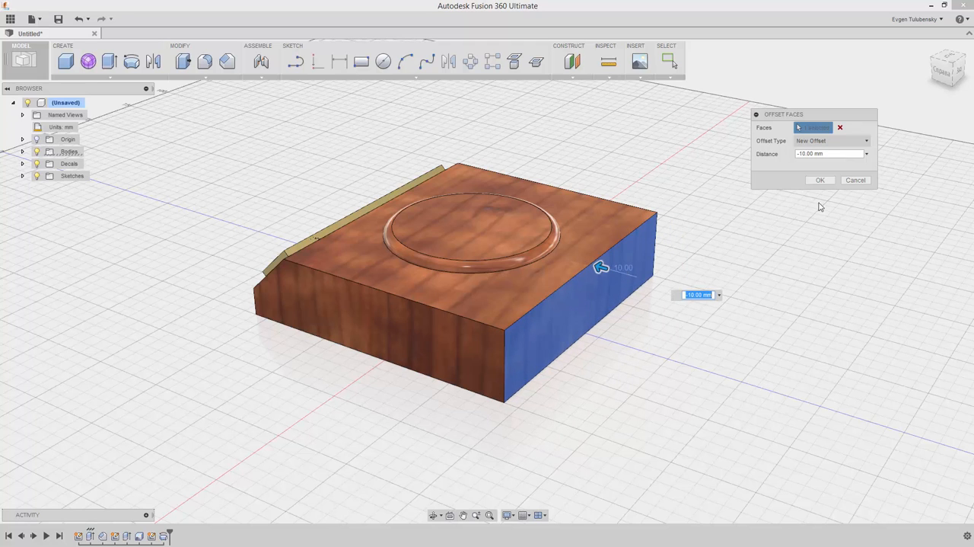
{"action": "left_click", "coordinate": [820, 180]}
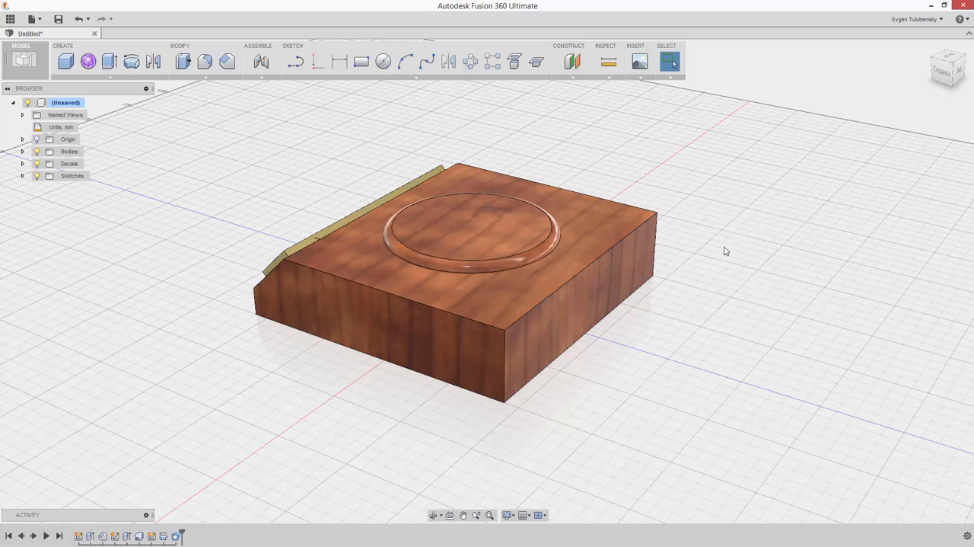
{"action": "mouse_move", "coordinate": [361, 138]}
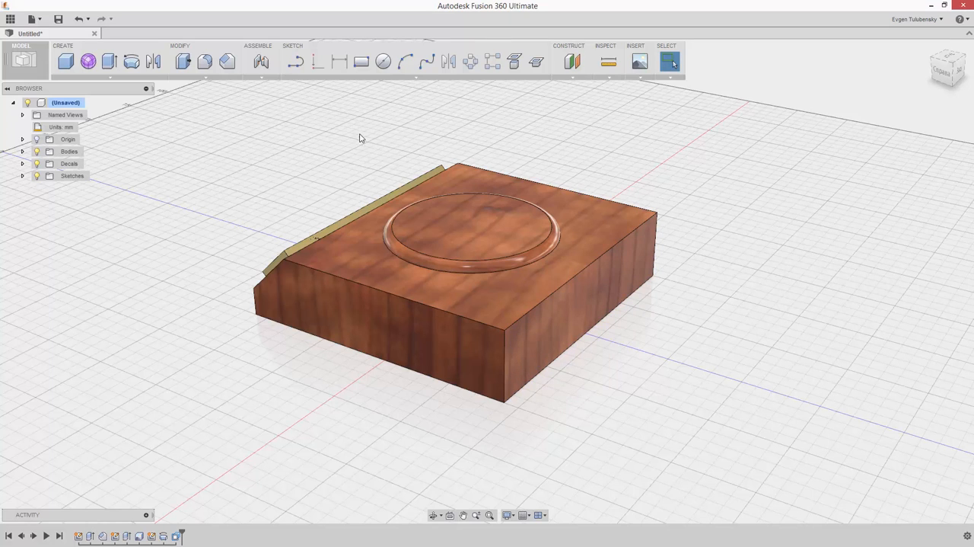
{"action": "mouse_move", "coordinate": [205, 62]}
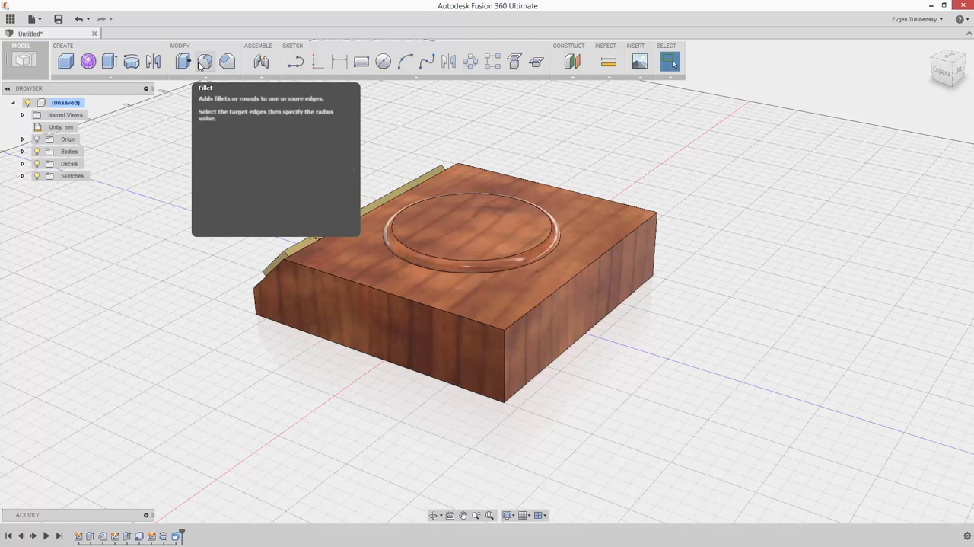
- Fillet the rear vertical corner edges of the wooden base at 30 mm radius
{"action": "left_click", "coordinate": [205, 61]}
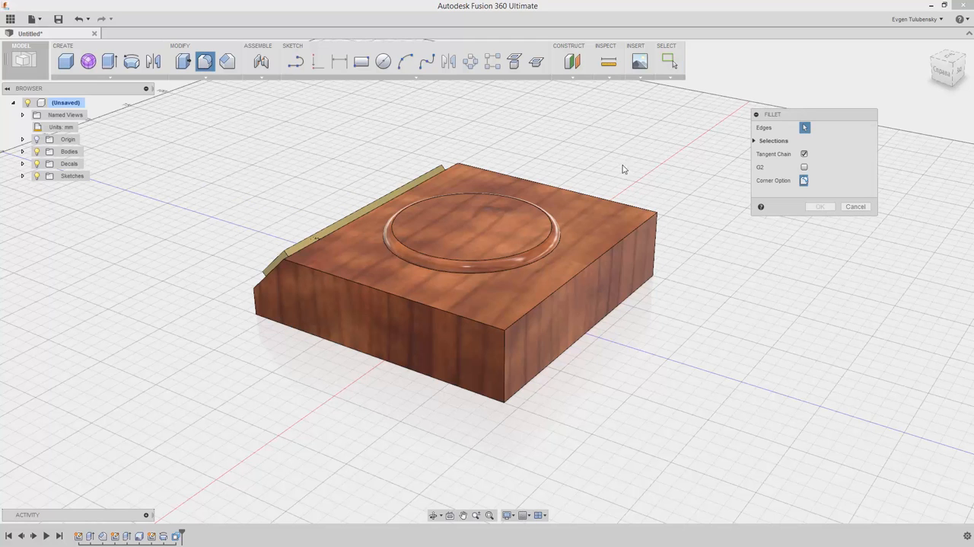
{"action": "mouse_move", "coordinate": [668, 236]}
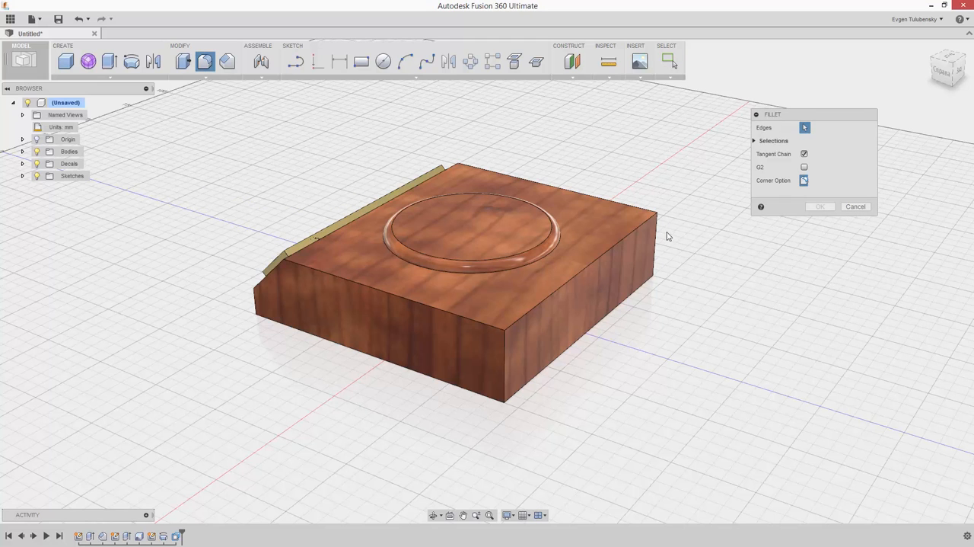
{"action": "left_click", "coordinate": [657, 229]}
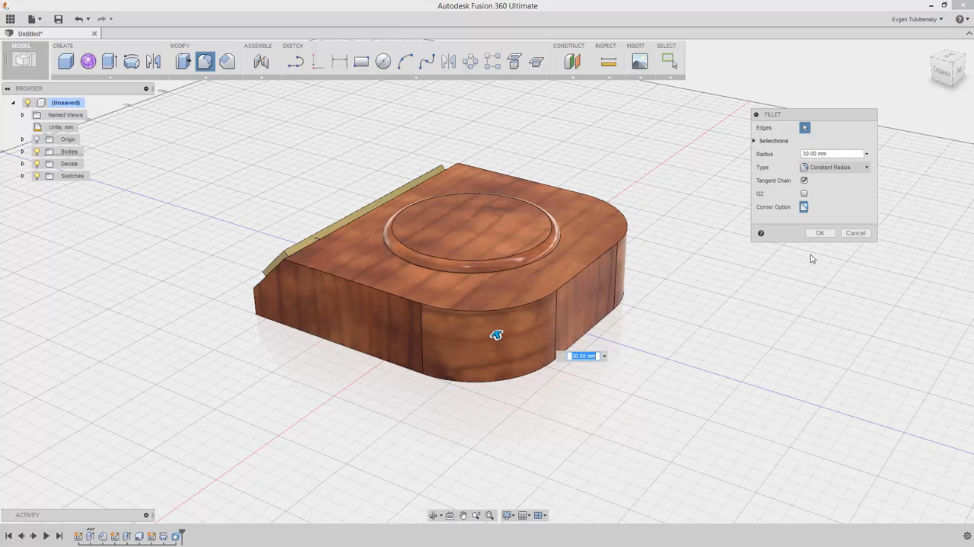
{"action": "left_click", "coordinate": [820, 233]}
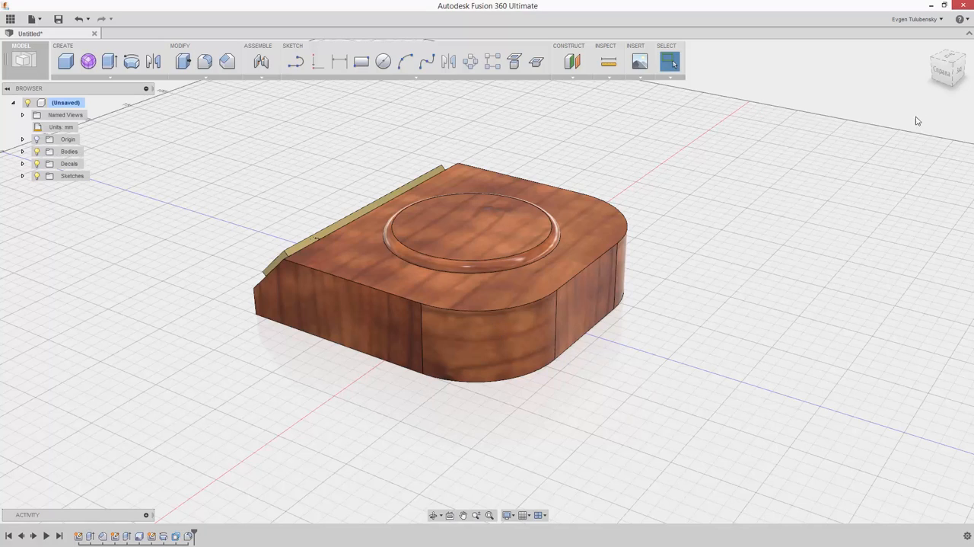